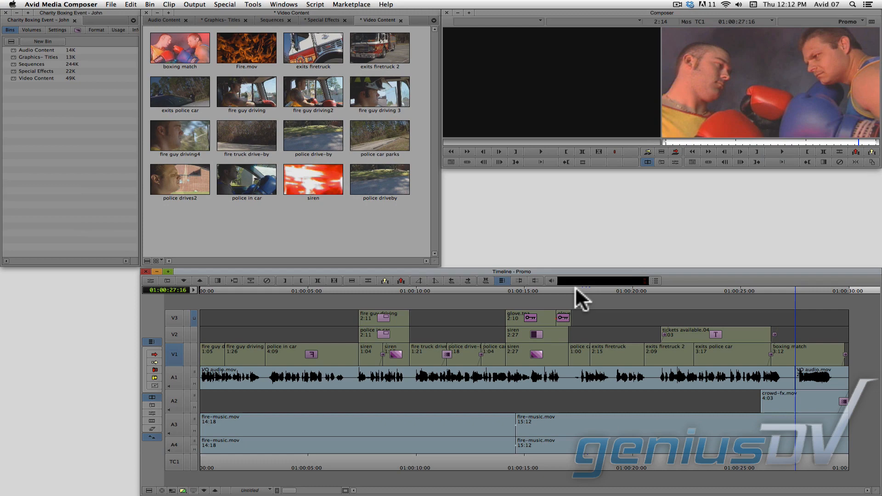
- Park on the Tickets Available title at 01:00:25:00 and list the loaded sequences
left_click(741, 291)
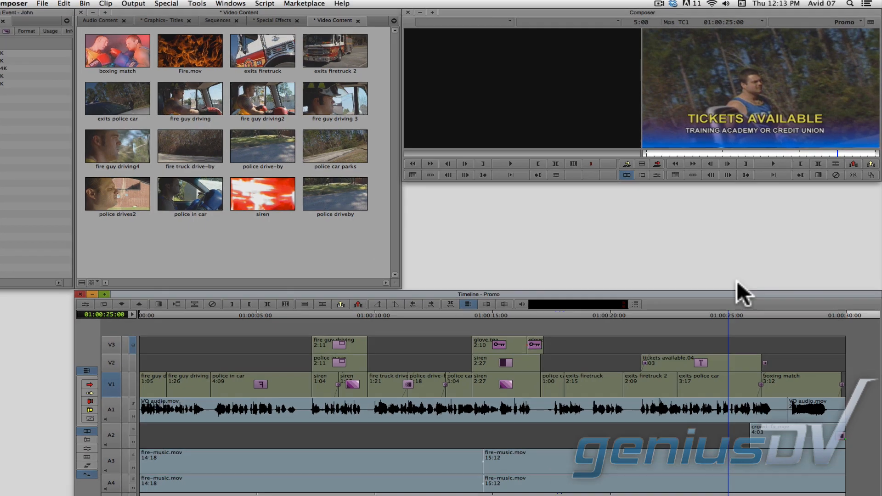
left_click(843, 25)
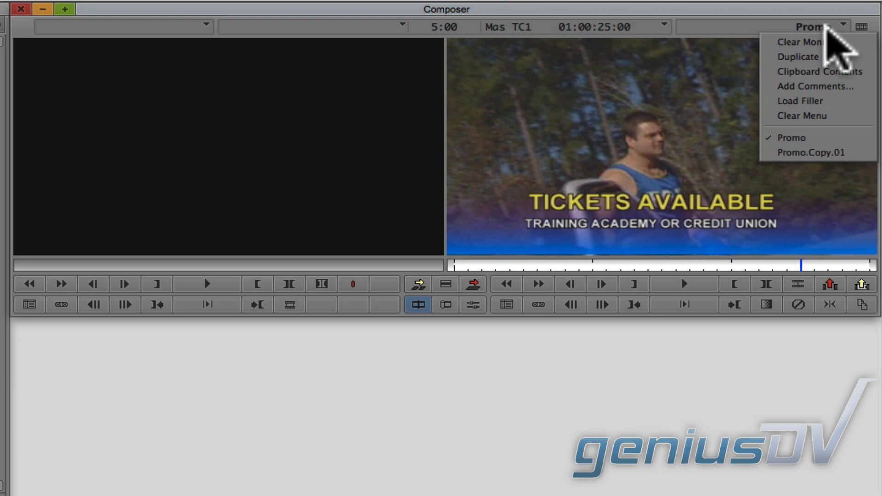
mouse_move(816, 151)
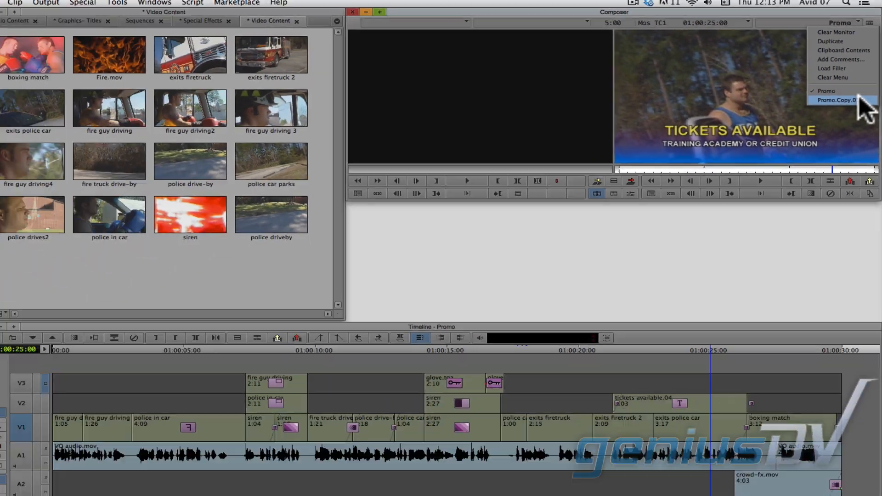
- Load Promo.Copy.01 and start a new title in the full Title Tool
left_click(840, 100)
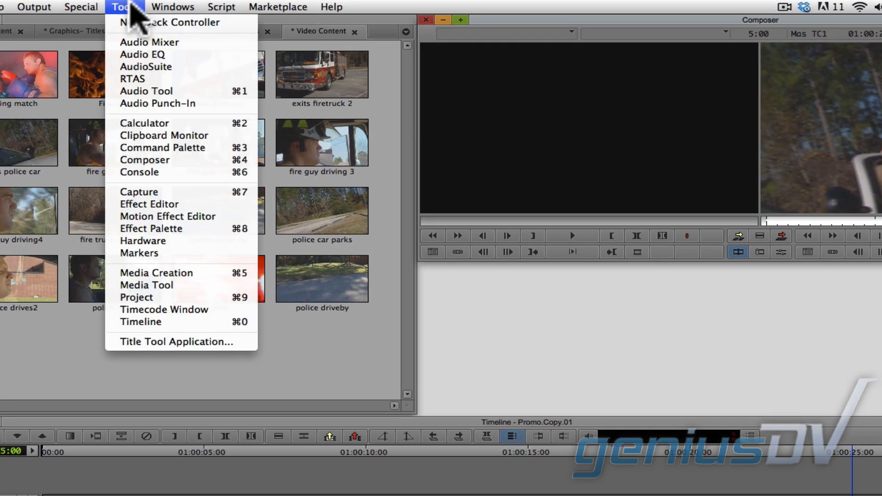
mouse_move(175, 342)
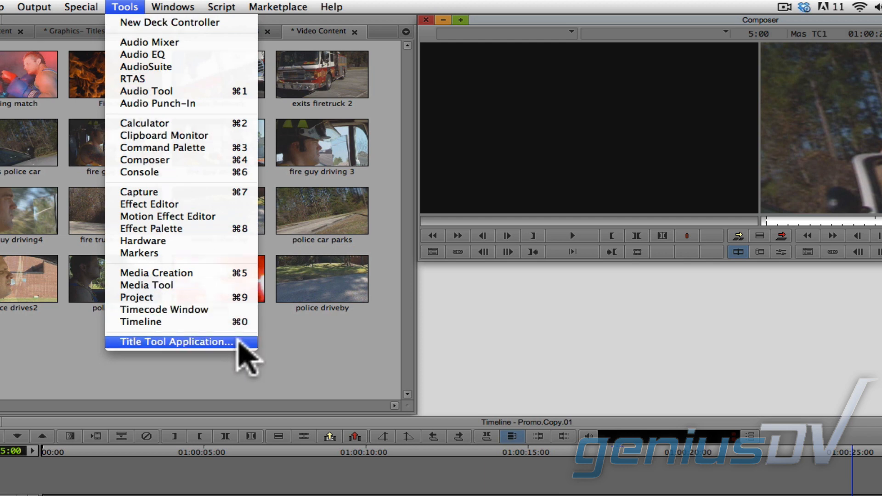
left_click(172, 342)
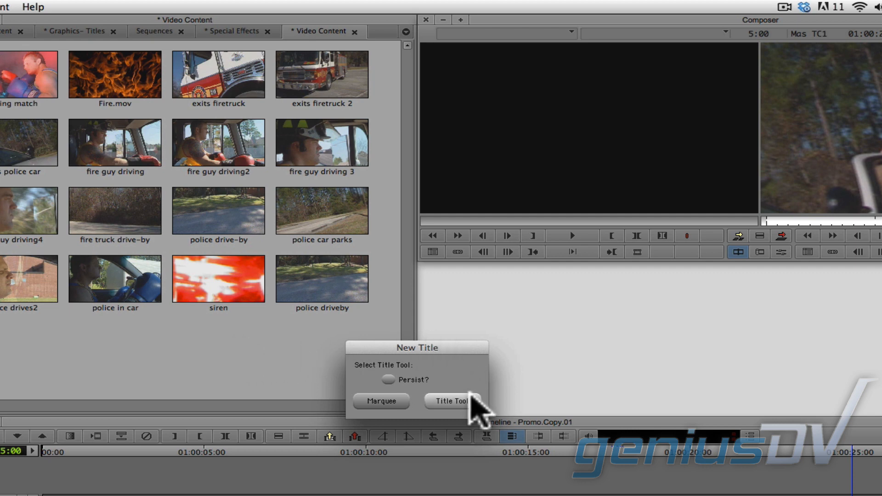
mouse_move(480, 416)
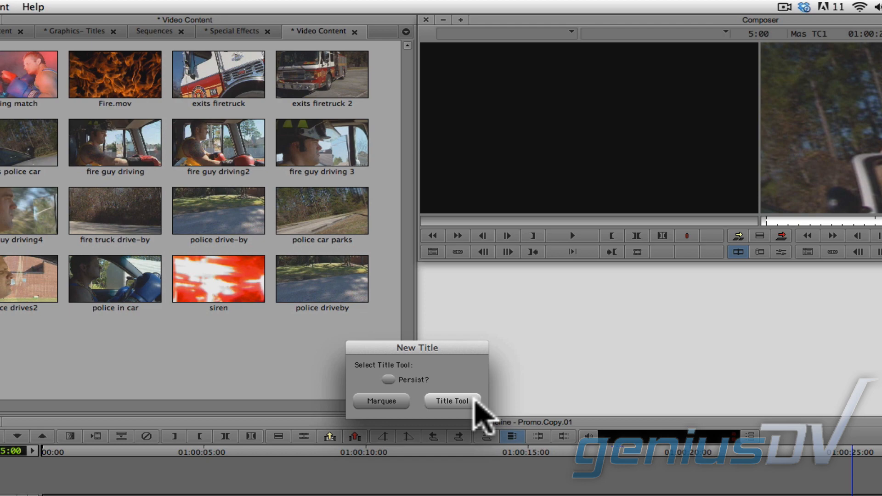
left_click(450, 401)
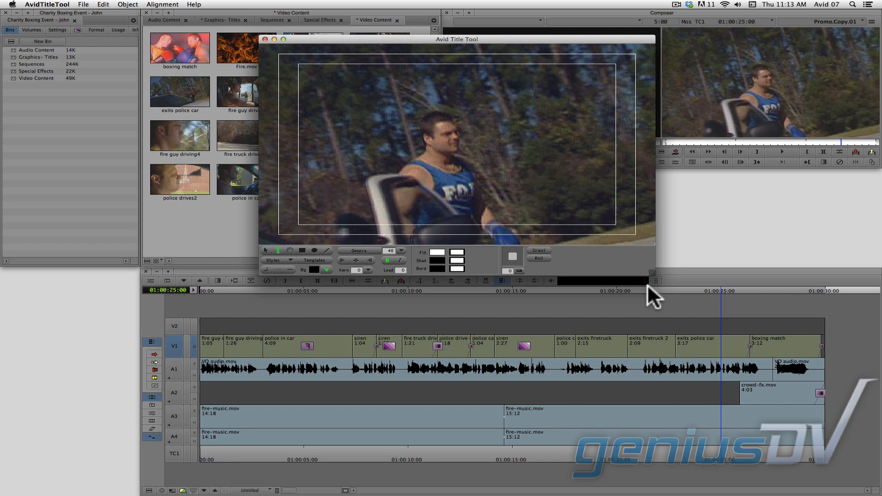
mouse_move(729, 301)
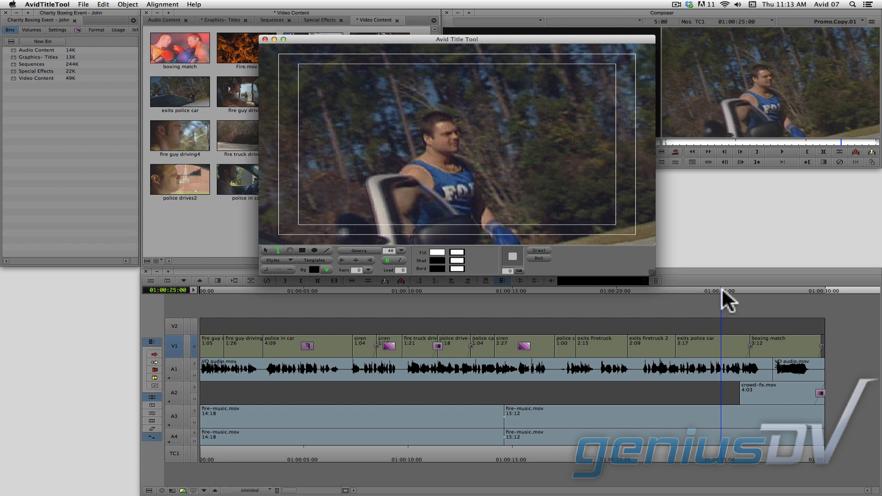
- Park the sequence at about 01:00:22:14 on the man beside the fire truck
left_click(668, 292)
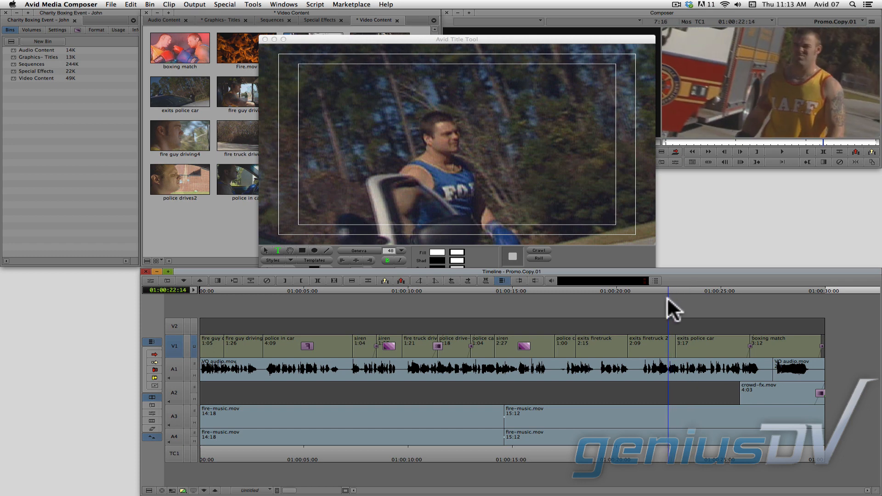
mouse_move(640, 295)
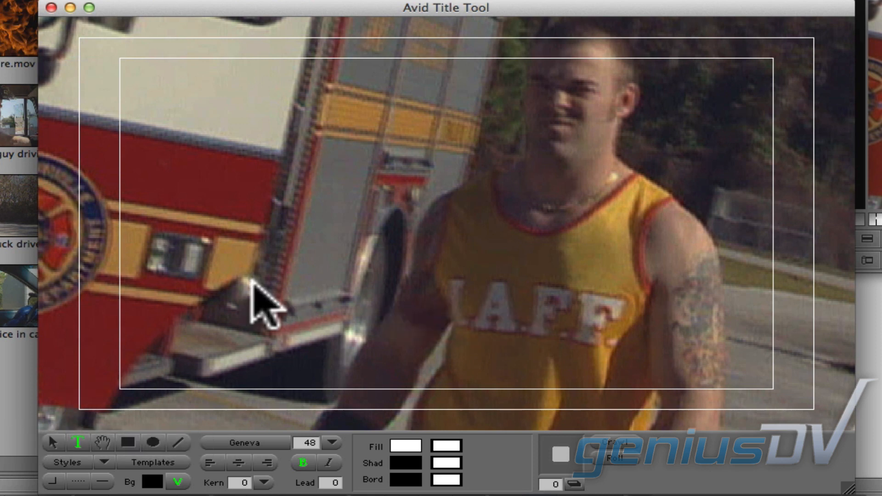
- Add white 'Tickets Available' text, move it lower in the frame and centre-align it
type("Tickets A")
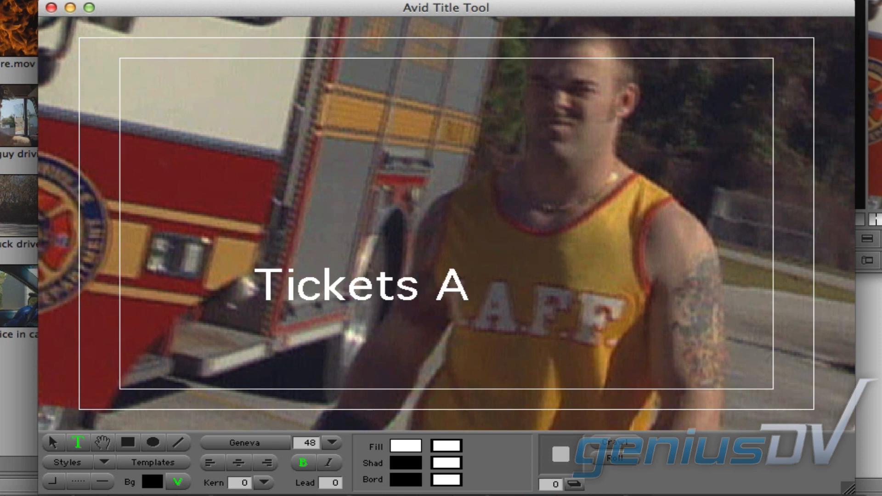
type("vailable")
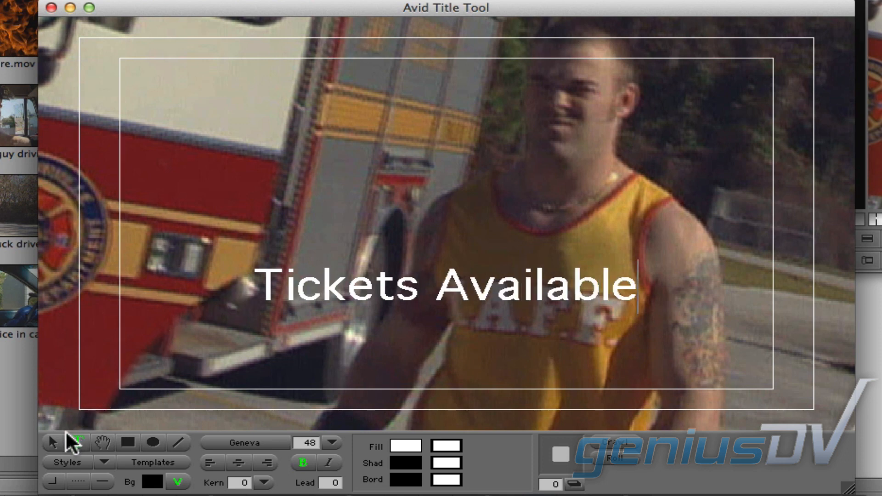
left_click(55, 443)
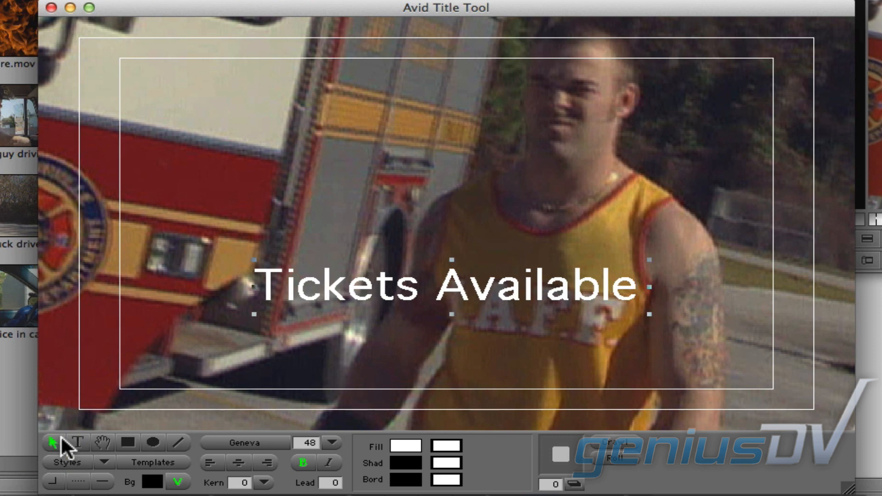
mouse_move(102, 427)
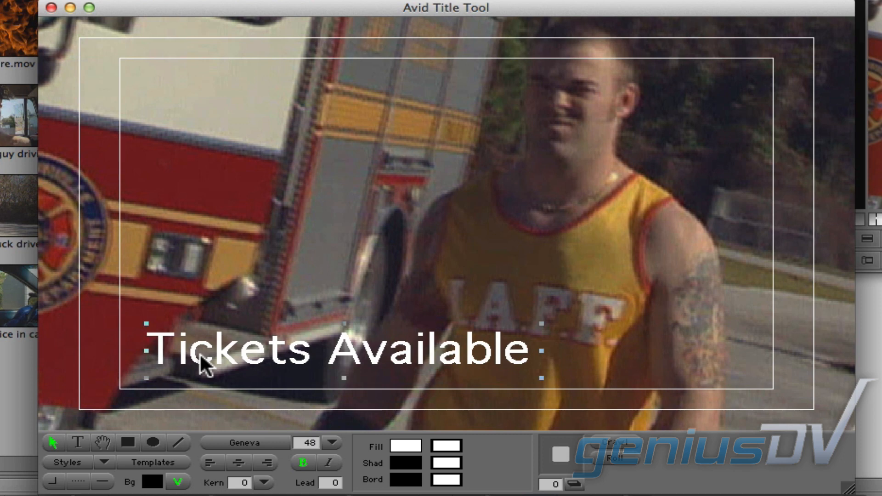
mouse_move(353, 352)
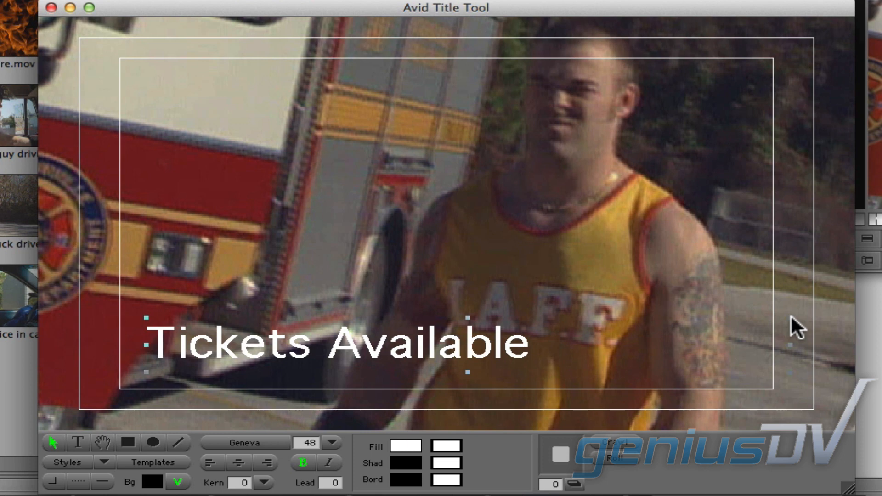
mouse_move(333, 395)
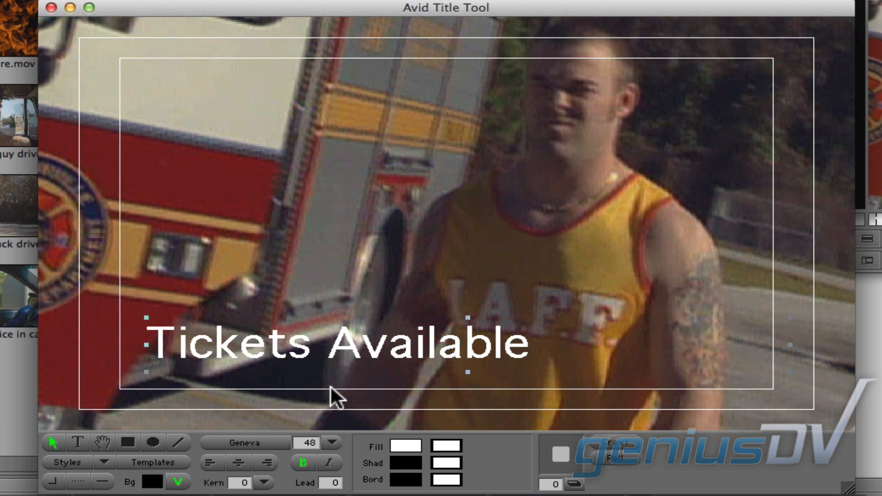
mouse_move(239, 463)
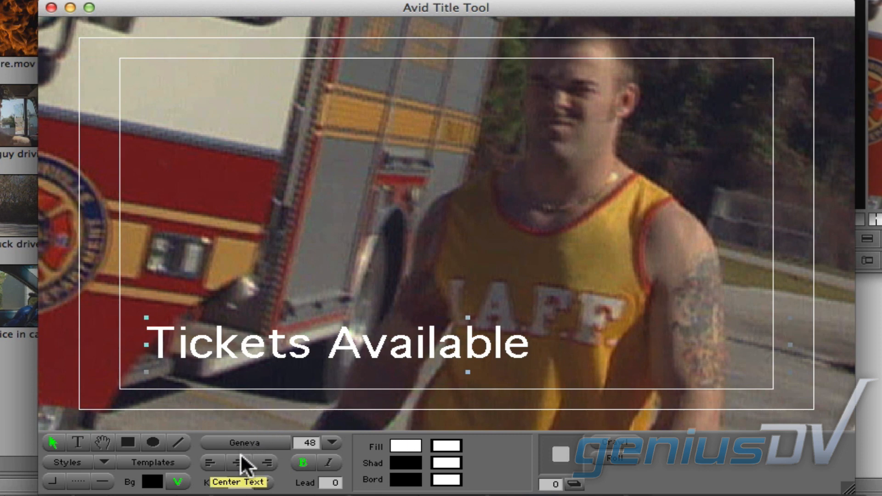
left_click(239, 462)
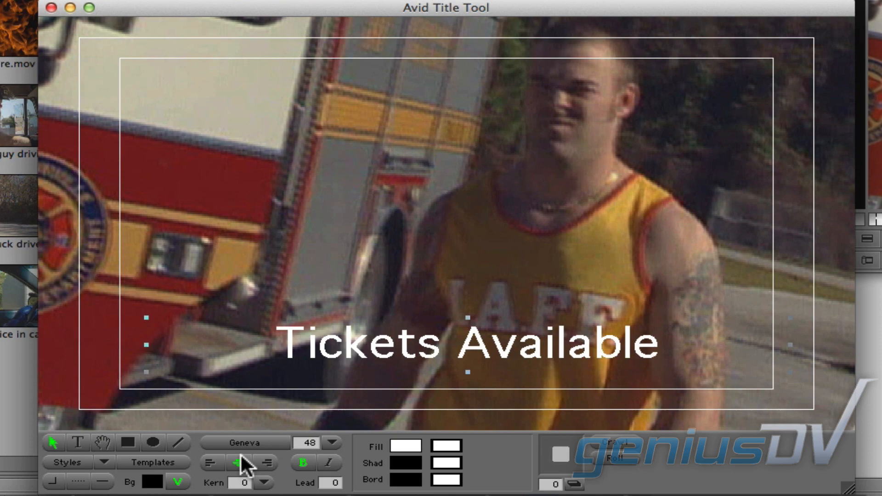
- Preview the title over the video and give the lettering a thin black edge
left_click(99, 7)
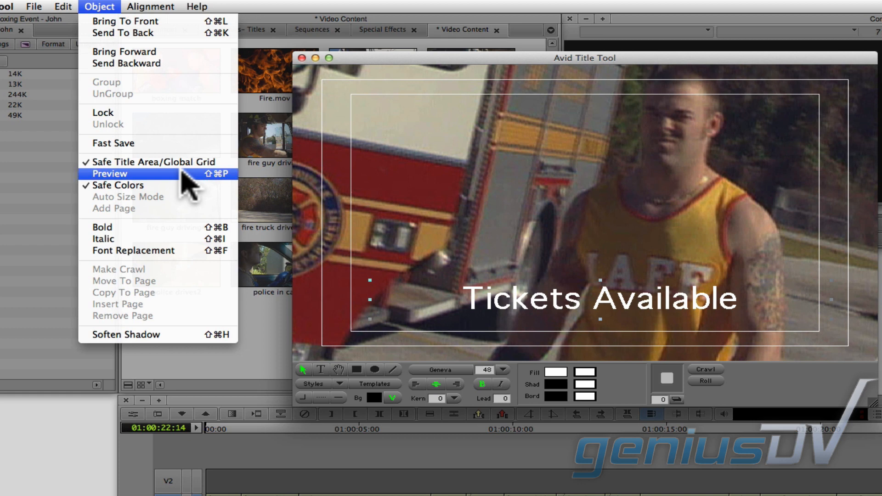
left_click(110, 174)
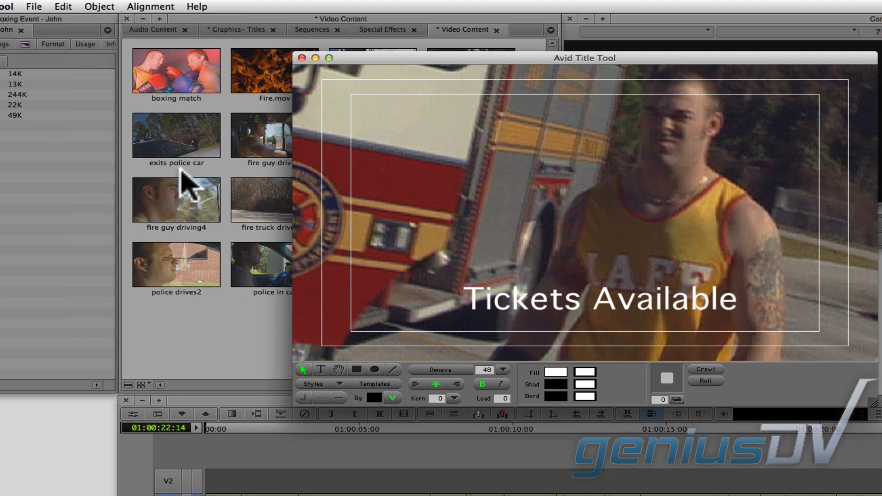
mouse_move(219, 191)
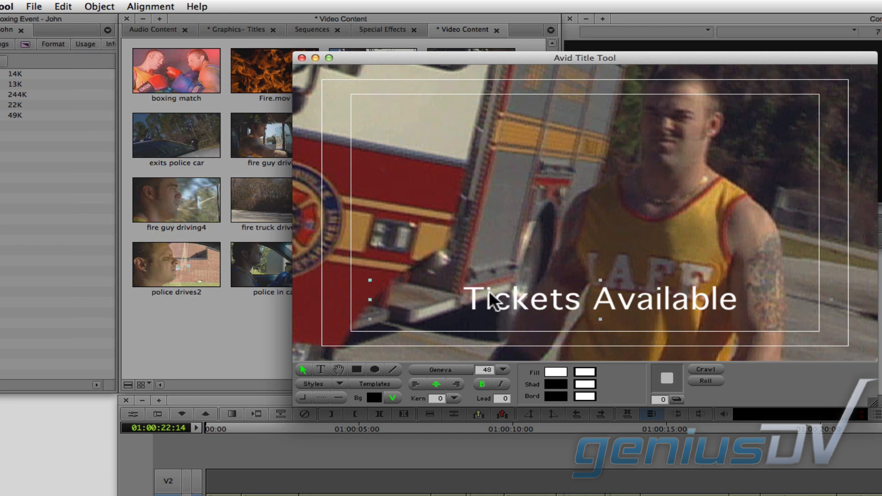
mouse_move(325, 398)
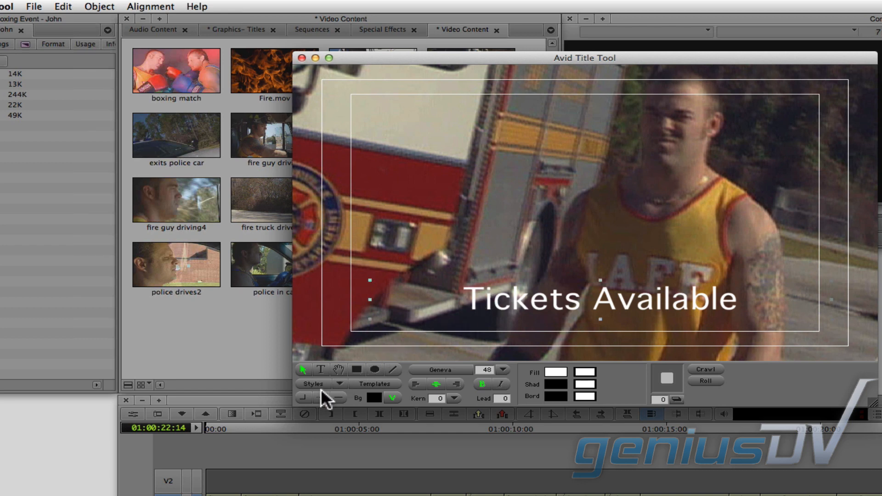
mouse_move(324, 399)
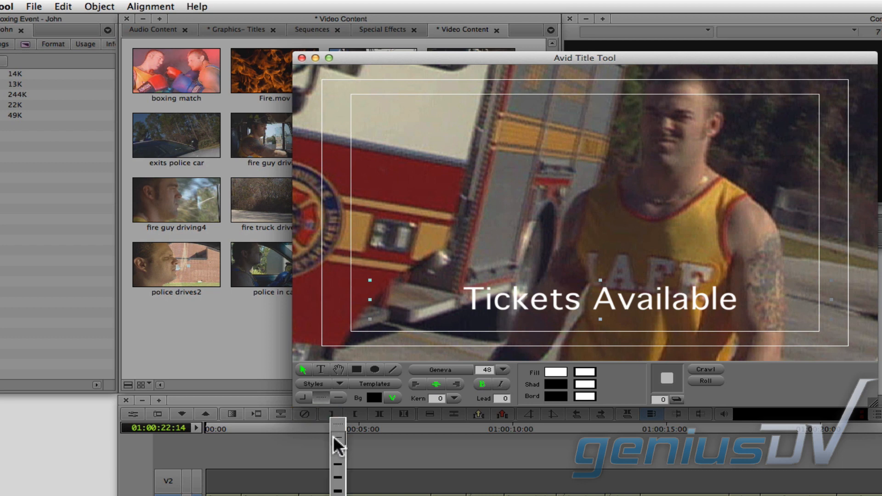
left_click(334, 429)
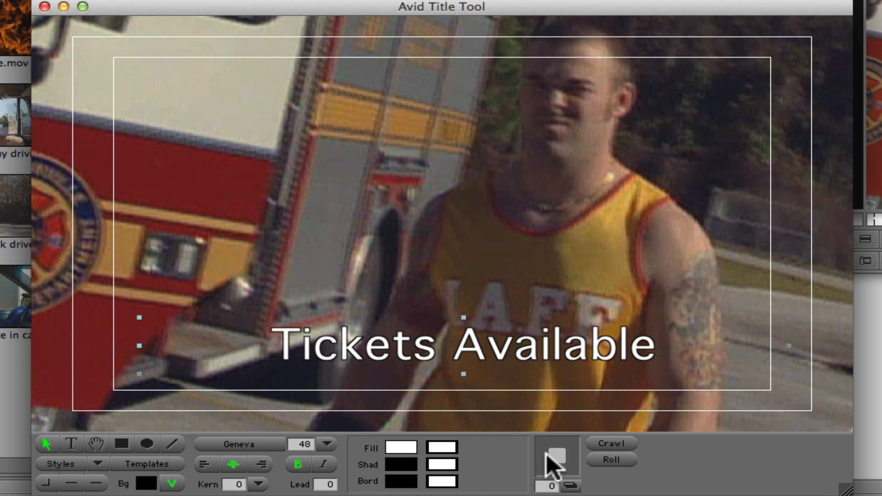
mouse_move(557, 461)
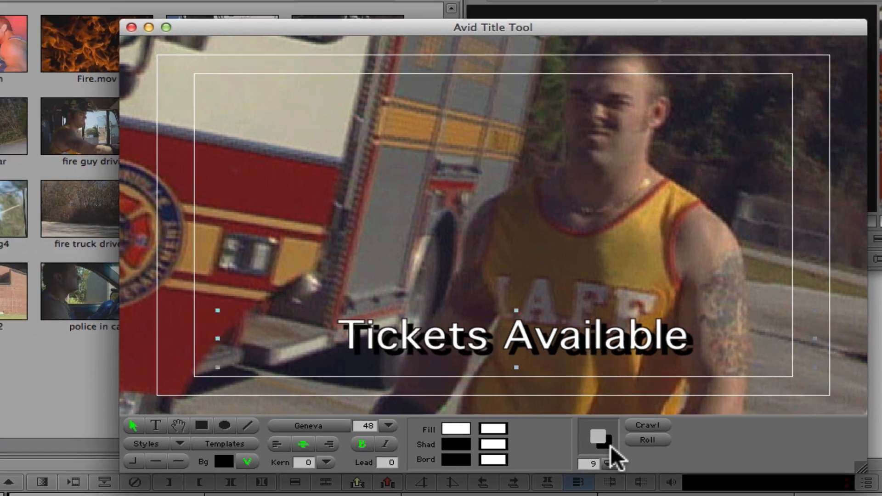
- Soften the title's drop shadow via Object > Soften Shadow and confirm
left_click(58, 6)
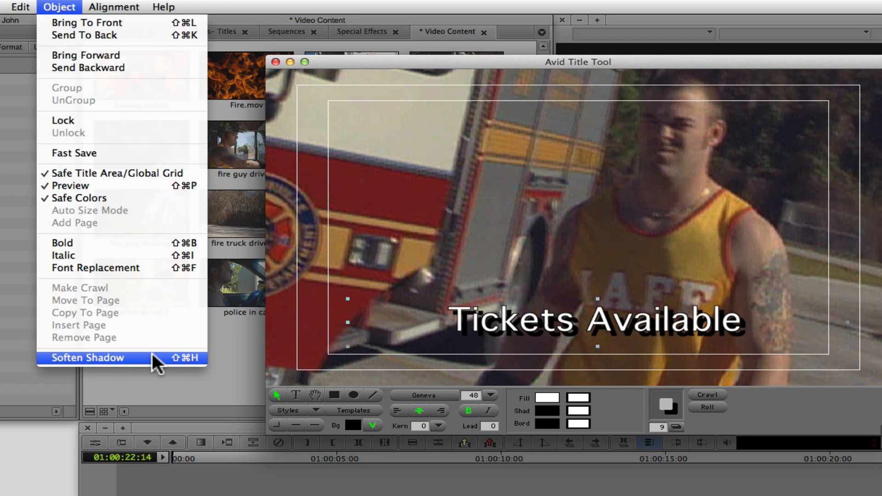
left_click(93, 357)
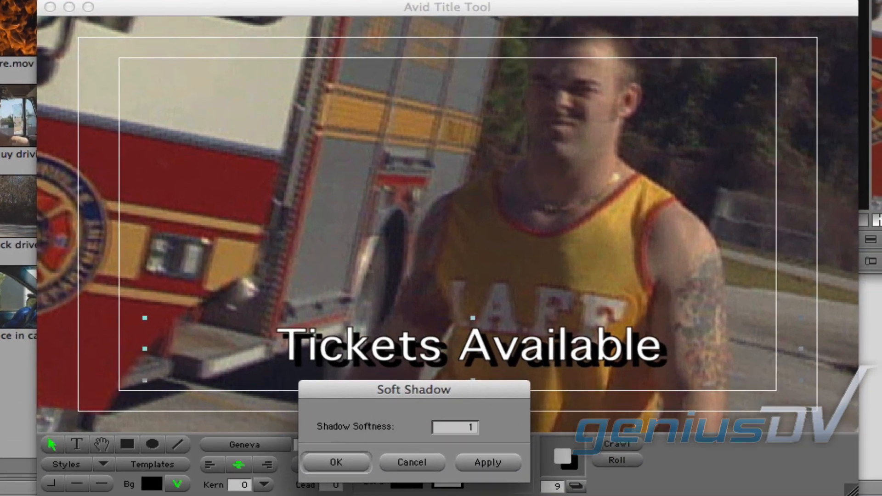
left_click(336, 462)
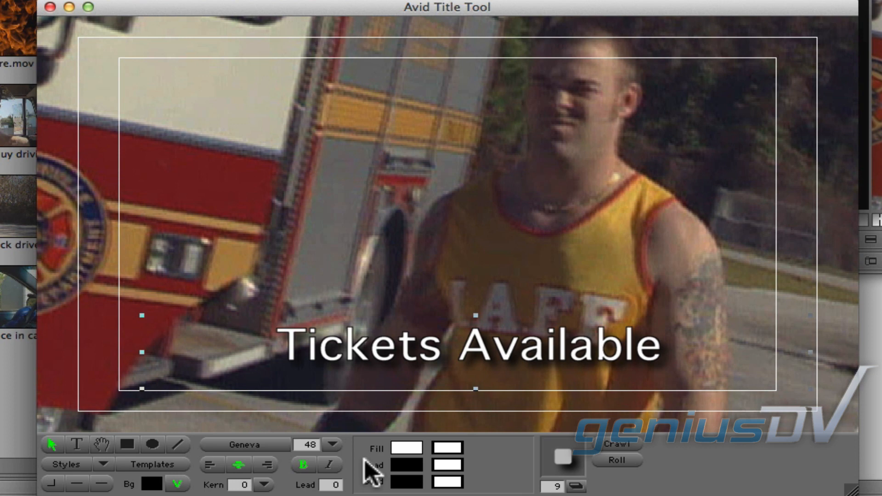
mouse_move(87, 456)
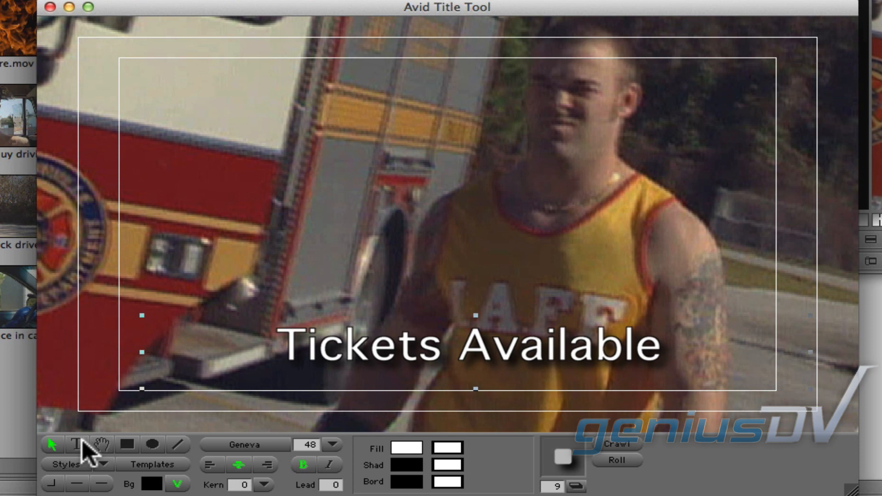
- Enlarge the first letter T to size 72 with the Text tool
left_click(78, 445)
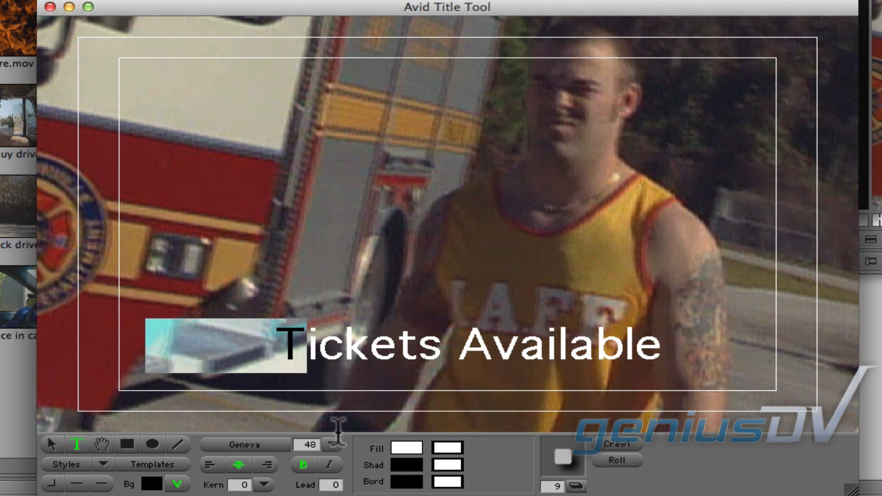
left_click(331, 445)
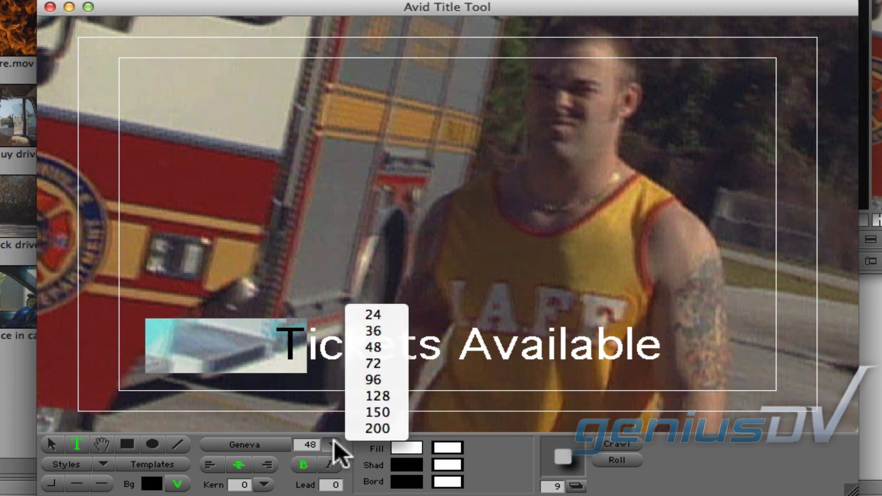
left_click(373, 363)
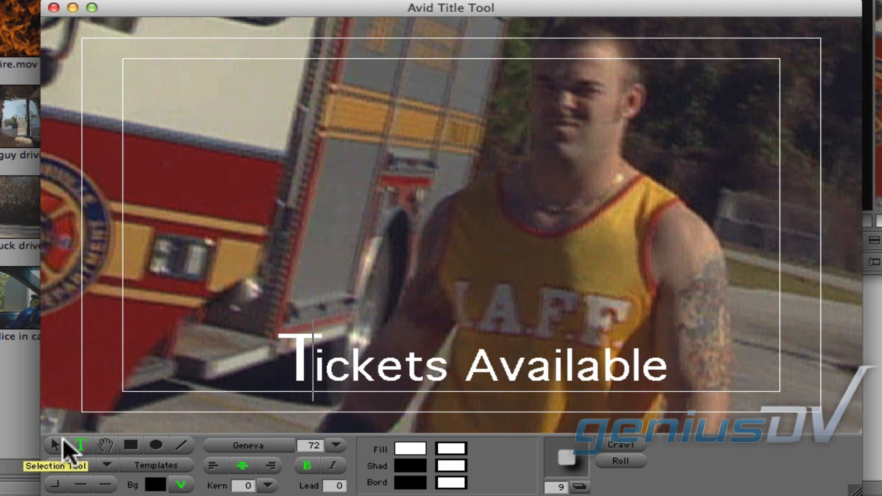
- Centre the whole title horizontally in the frame
left_click(53, 445)
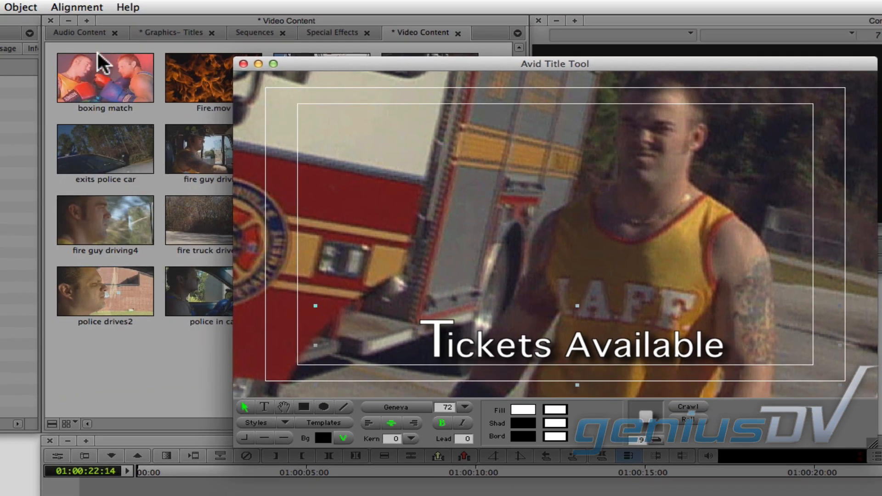
left_click(76, 6)
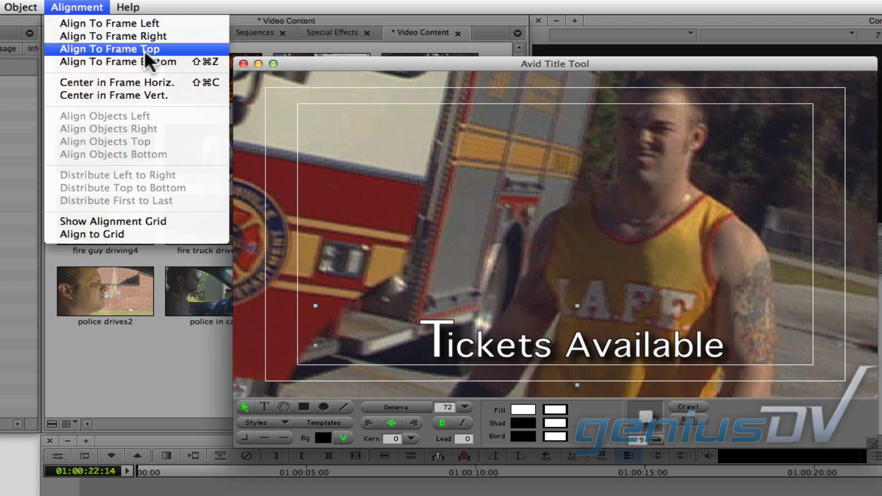
left_click(109, 49)
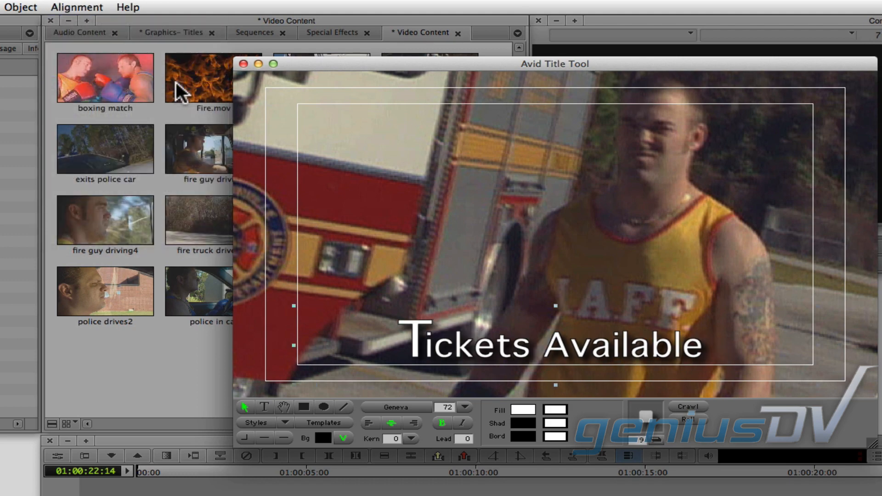